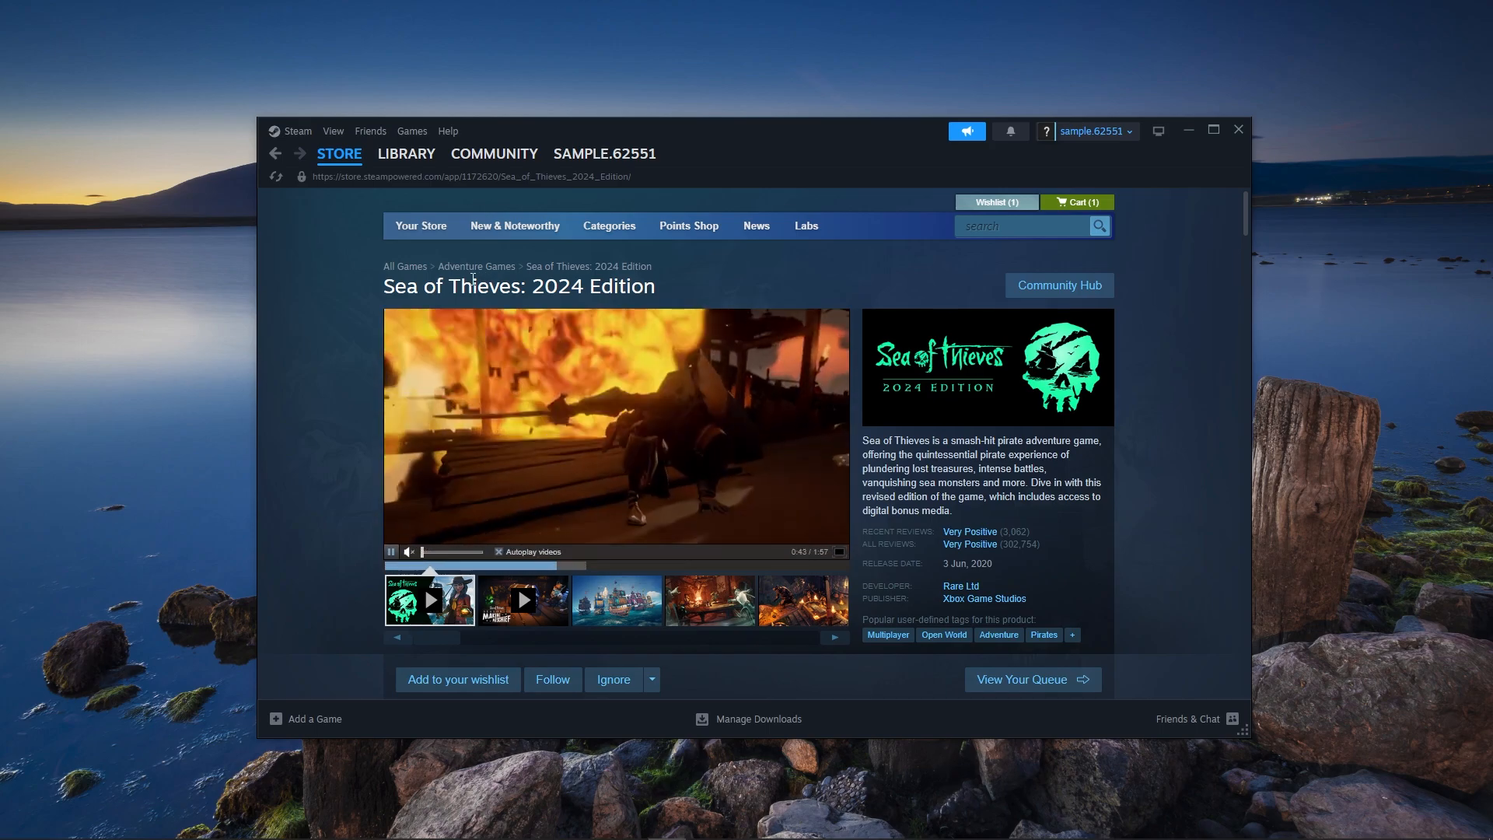
- Switch from the Sea of Thieves store page to the Steam library home
left_click(407, 153)
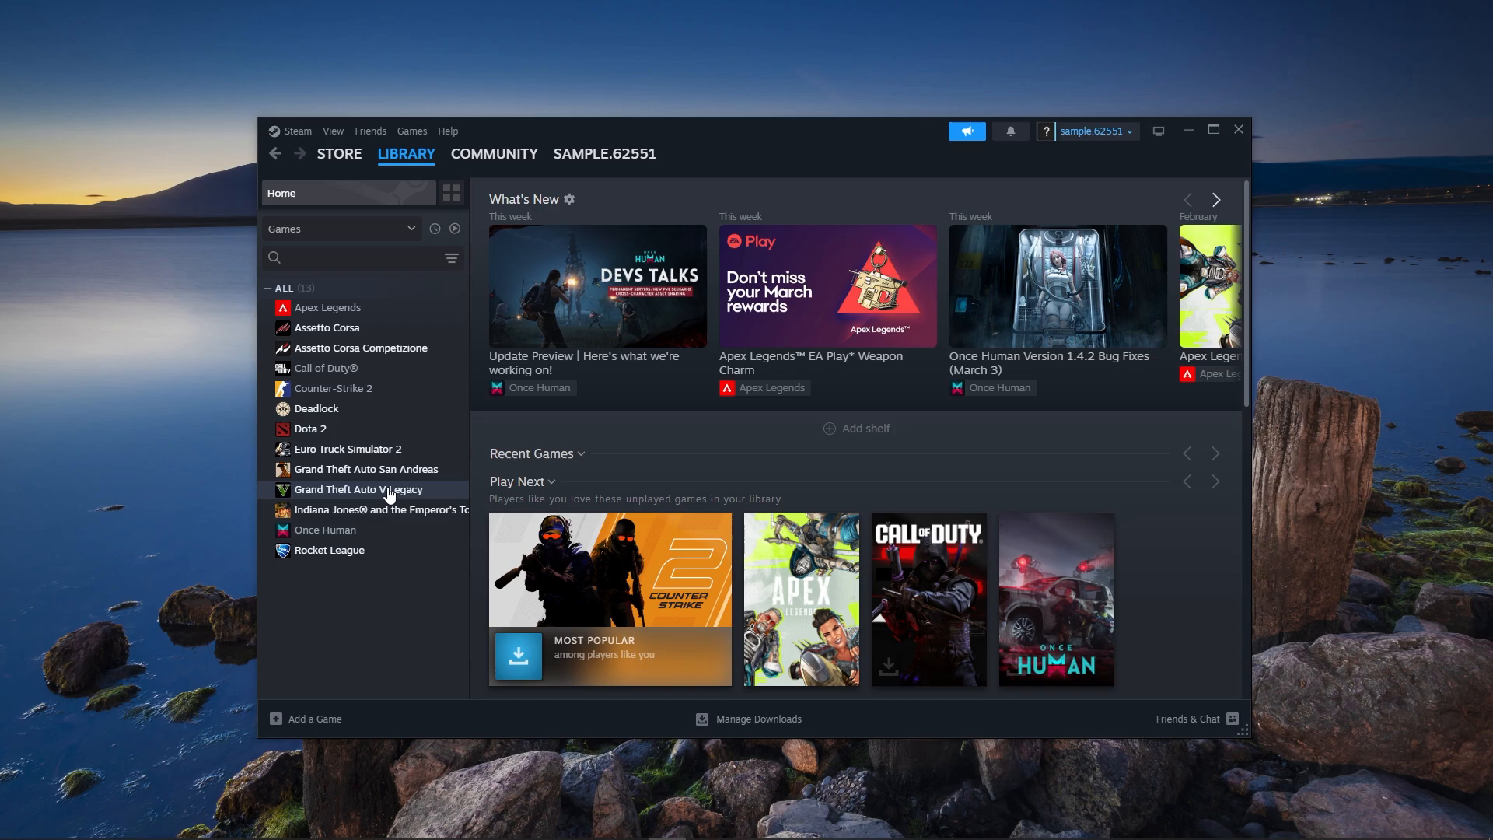
mouse_move(394, 504)
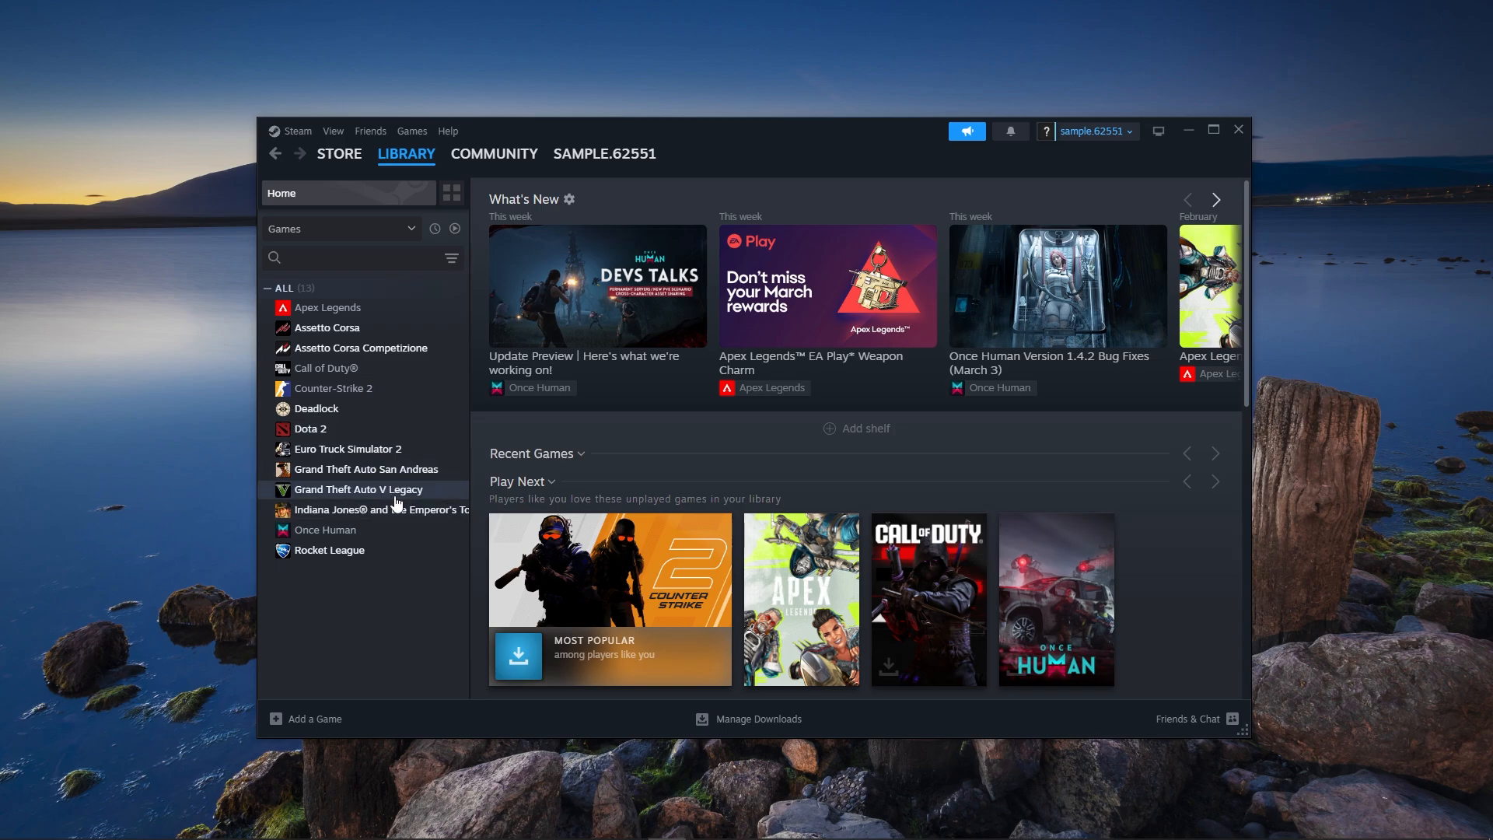
mouse_move(441, 499)
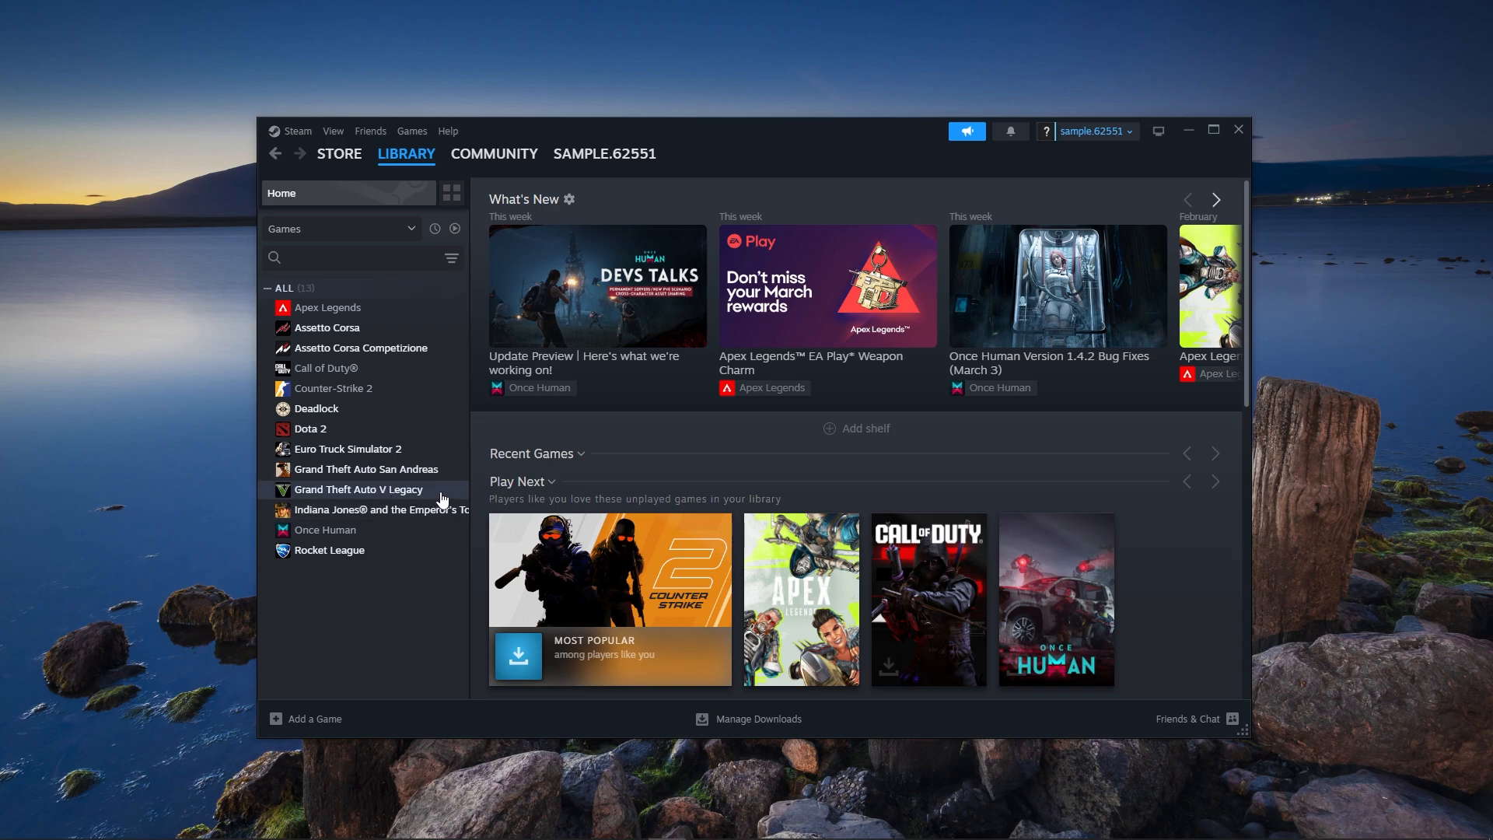
- Bring up the Properties window for Grand Theft Auto V Legacy from the library list
right_click(359, 489)
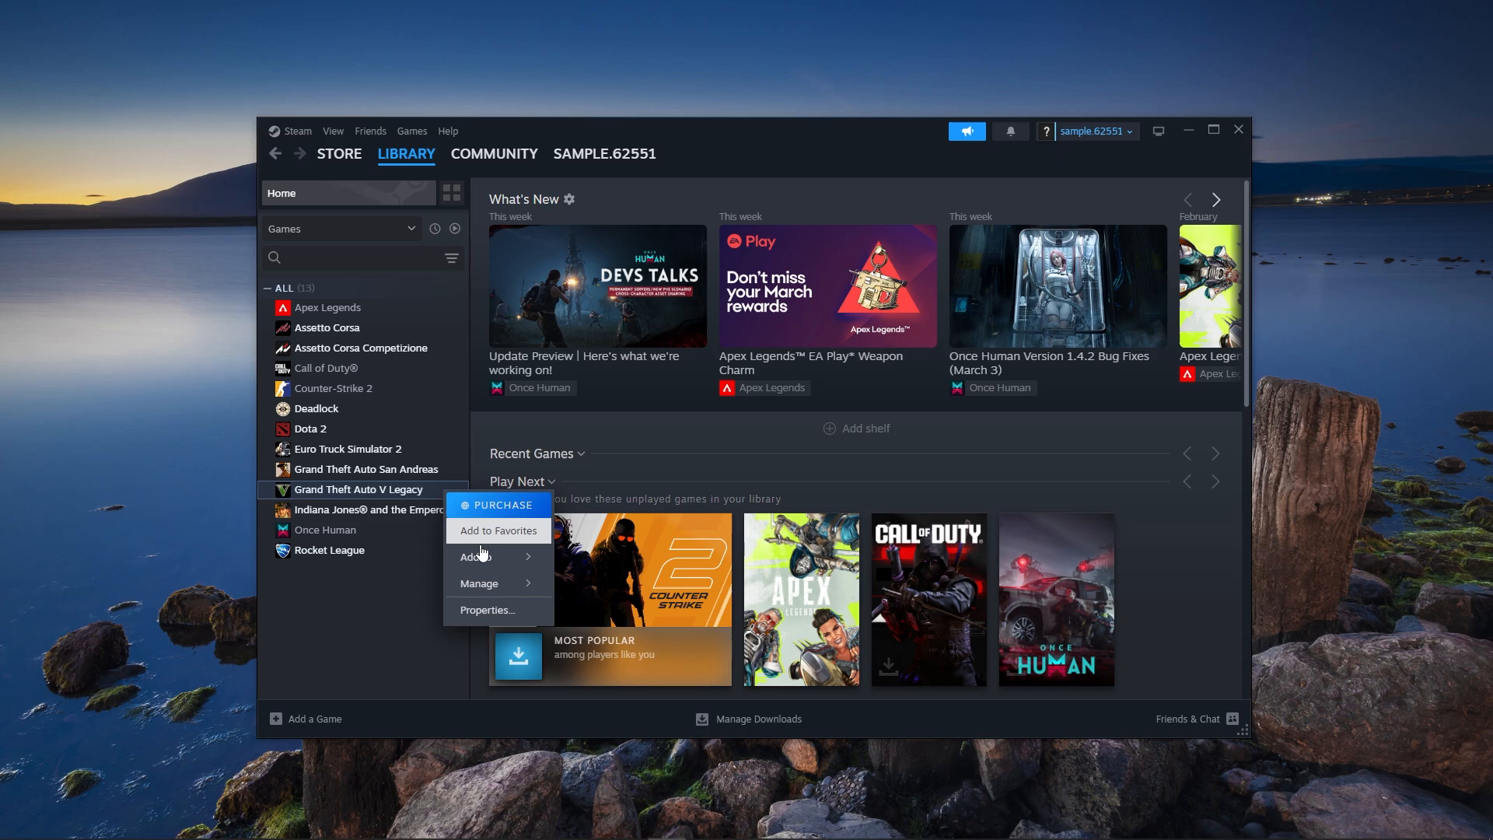
mouse_move(520, 611)
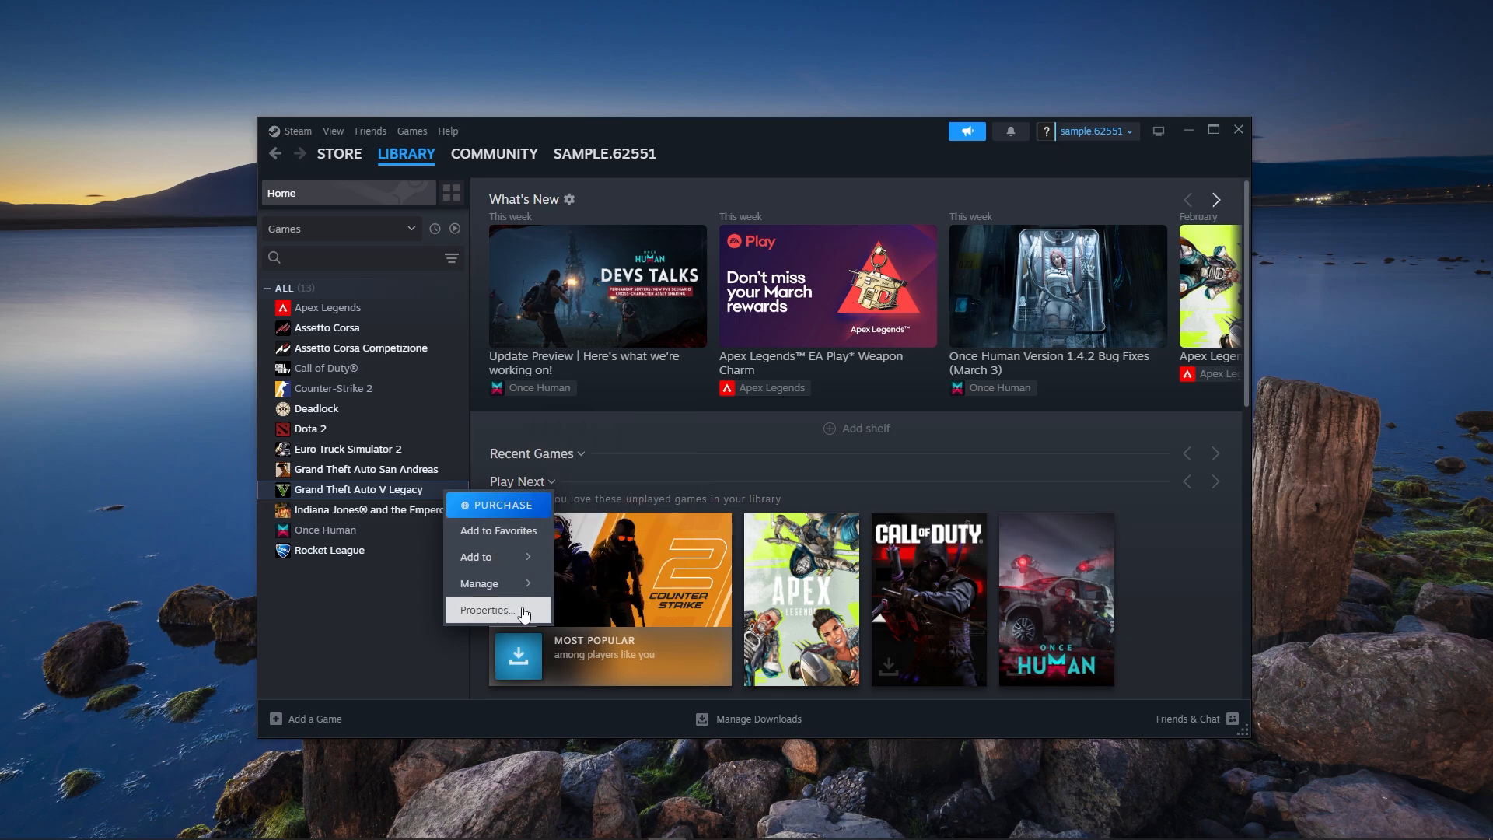
left_click(487, 610)
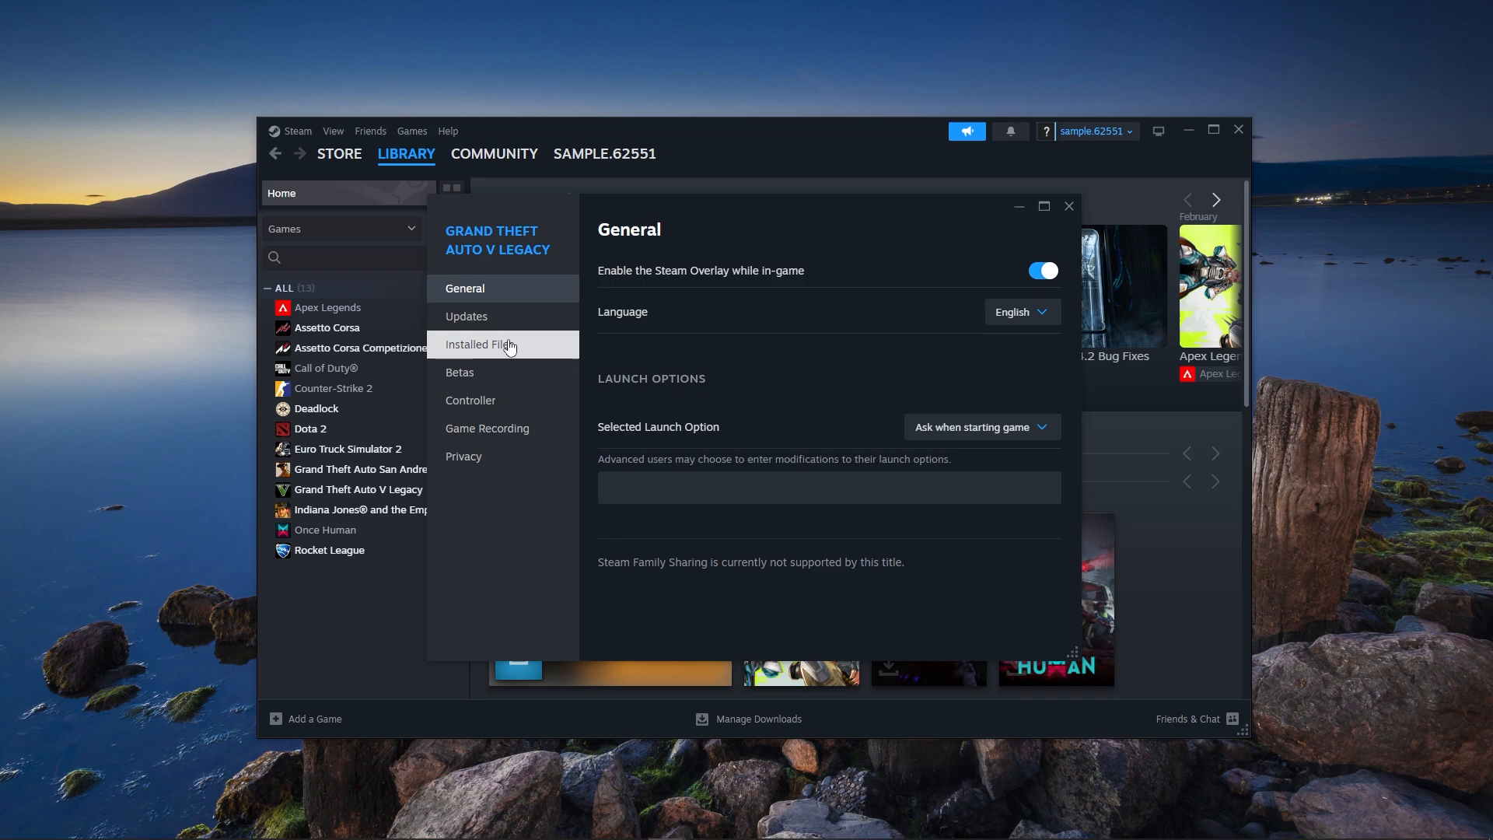
- Show the Installed Files page with the Verify integrity of game files option
left_click(479, 344)
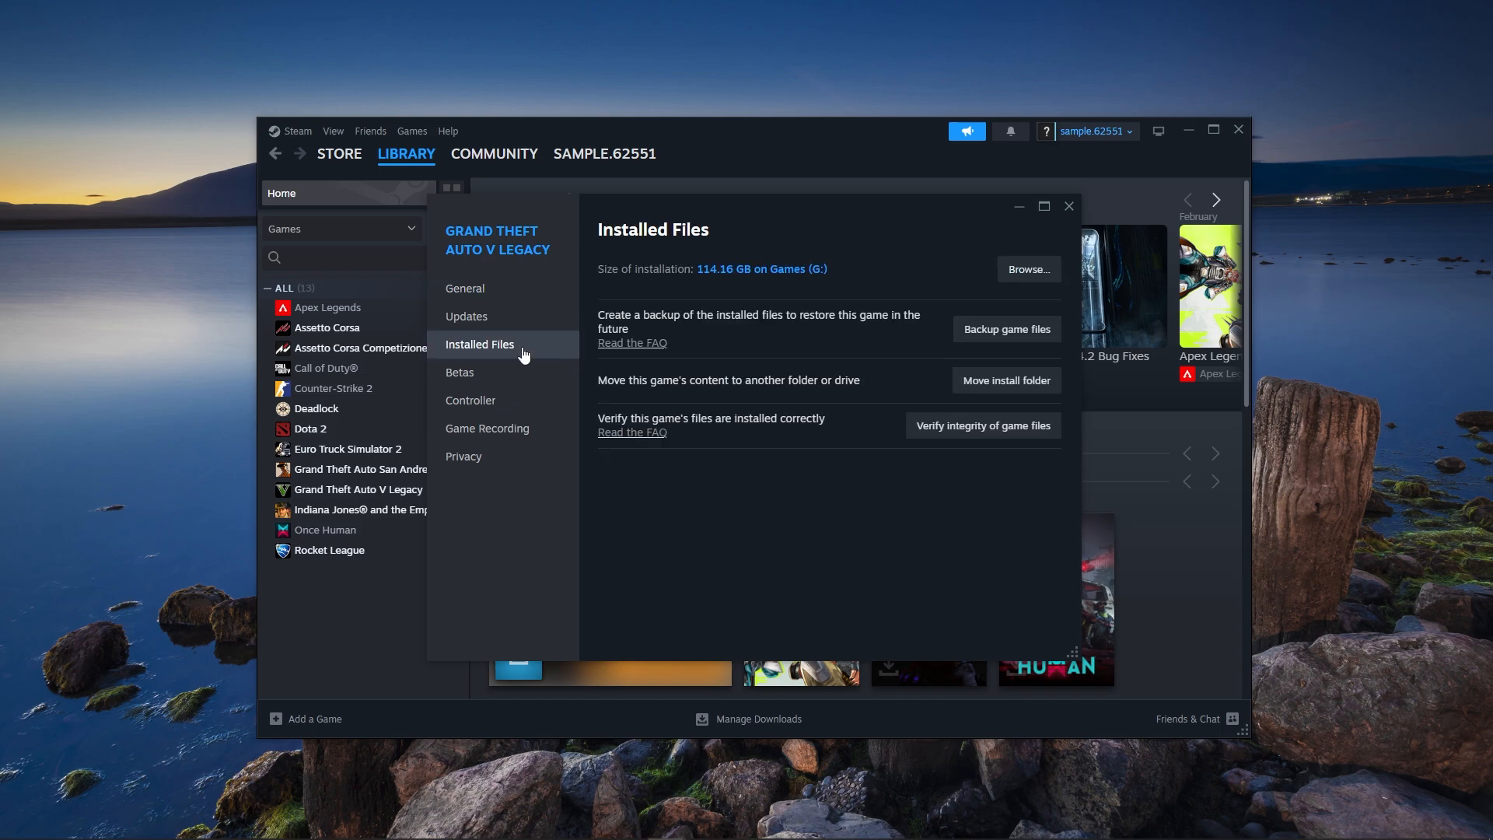
mouse_move(1012, 431)
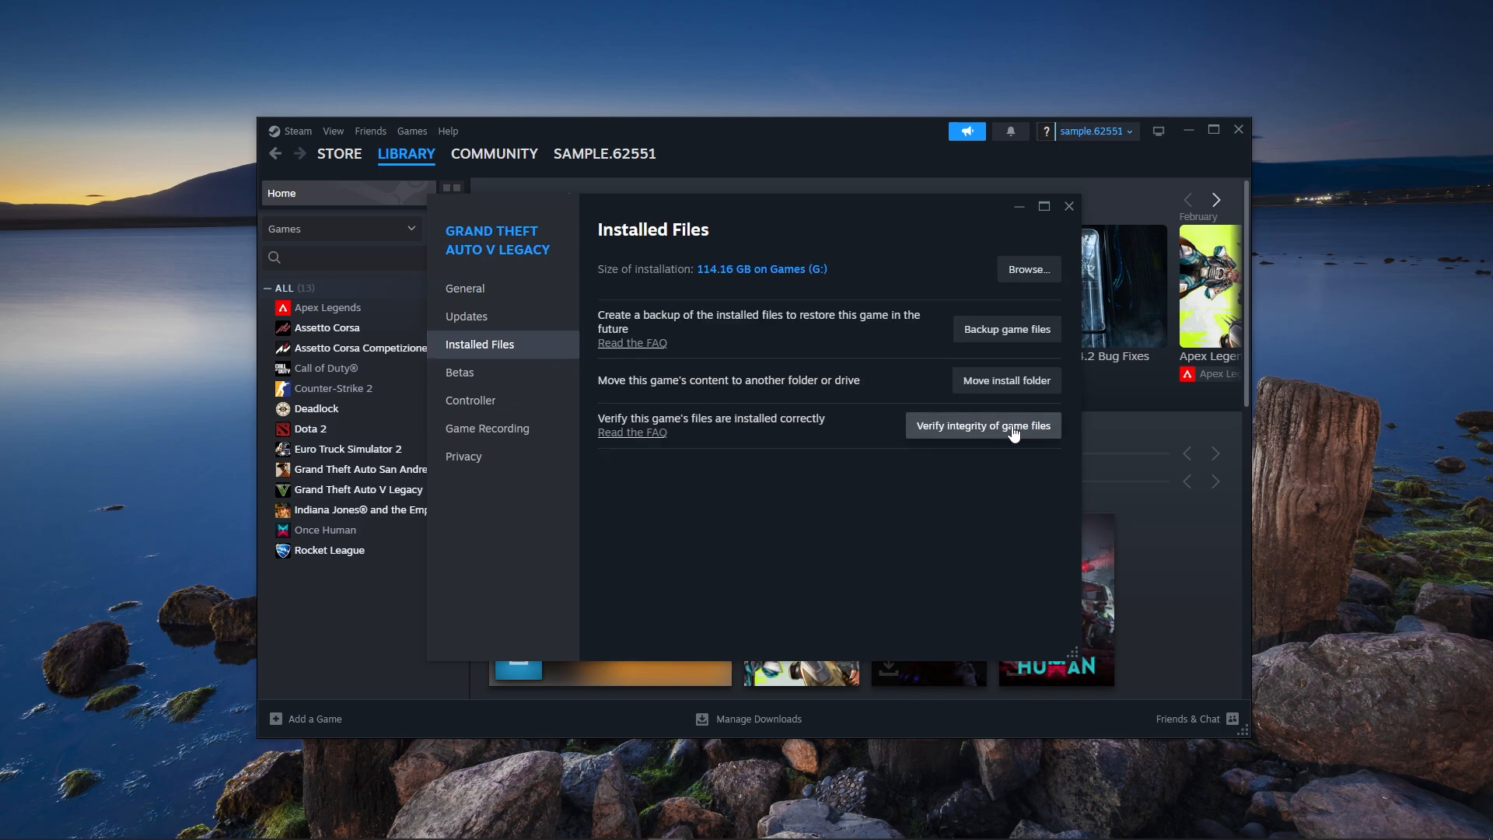
mouse_move(928, 435)
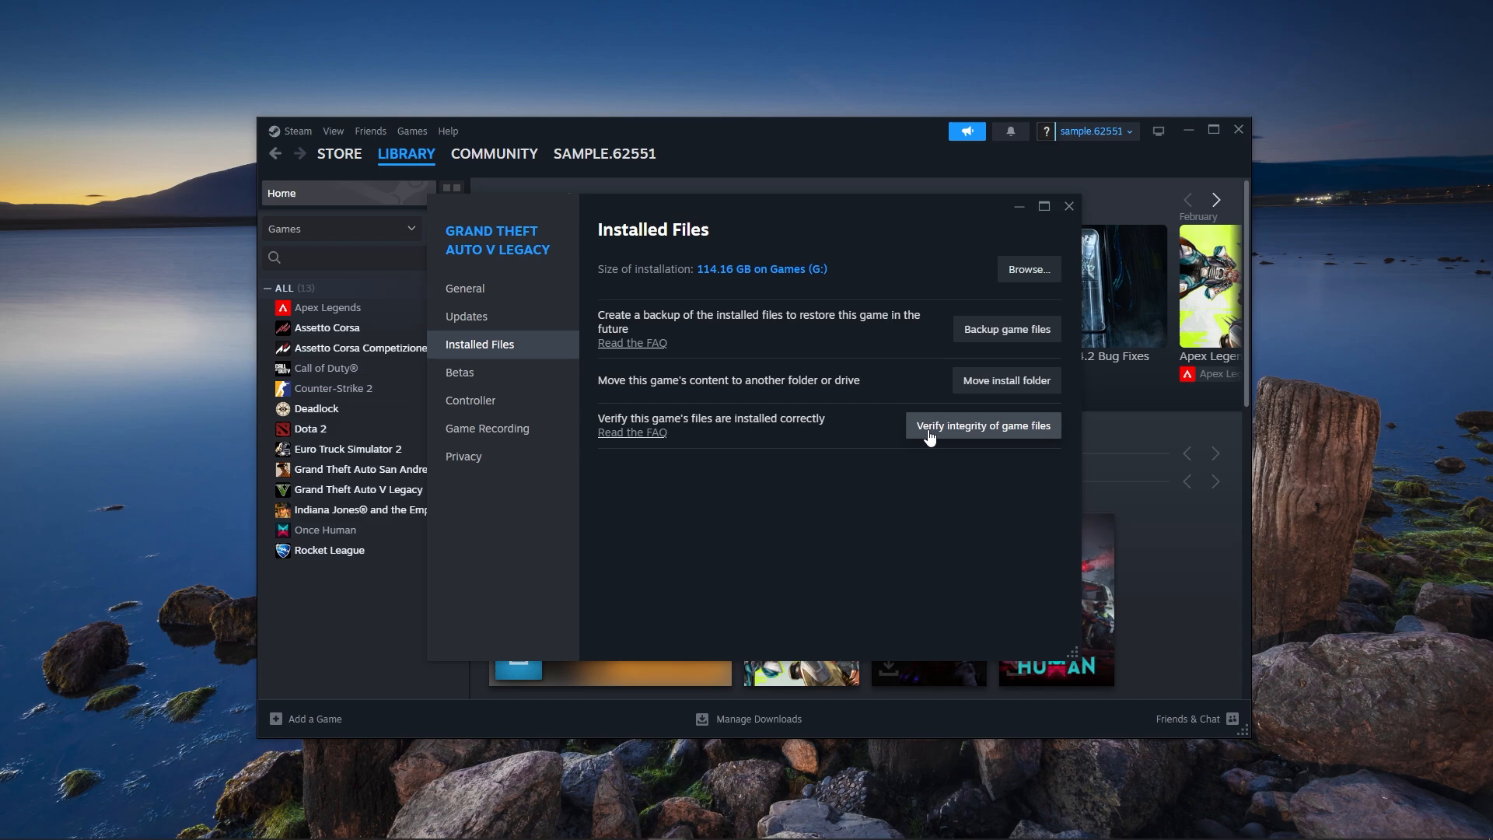
mouse_move(890, 438)
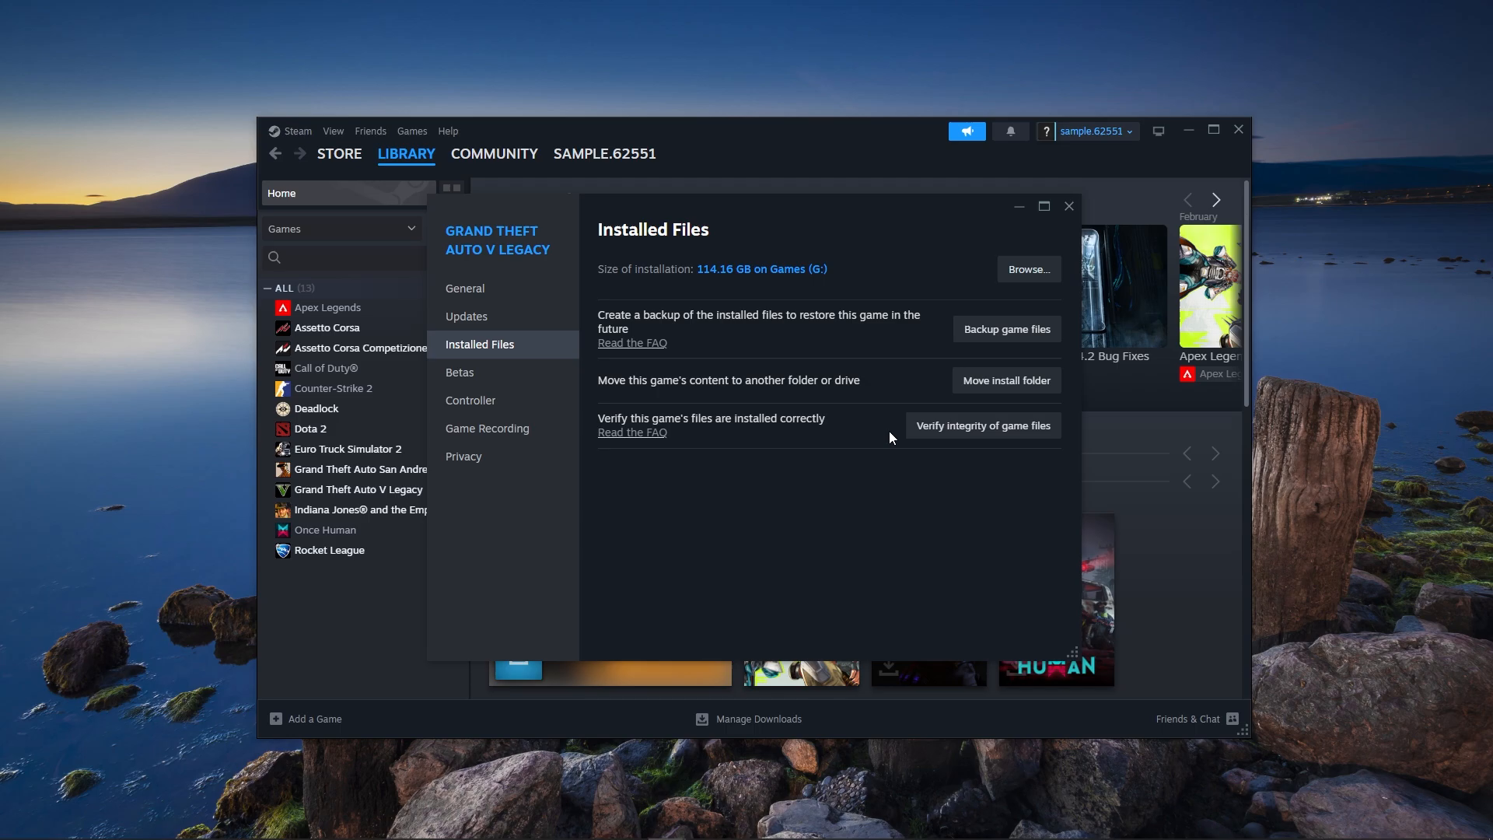
- Launch Credential Manager to review saved web and Windows credentials
left_click(14, 821)
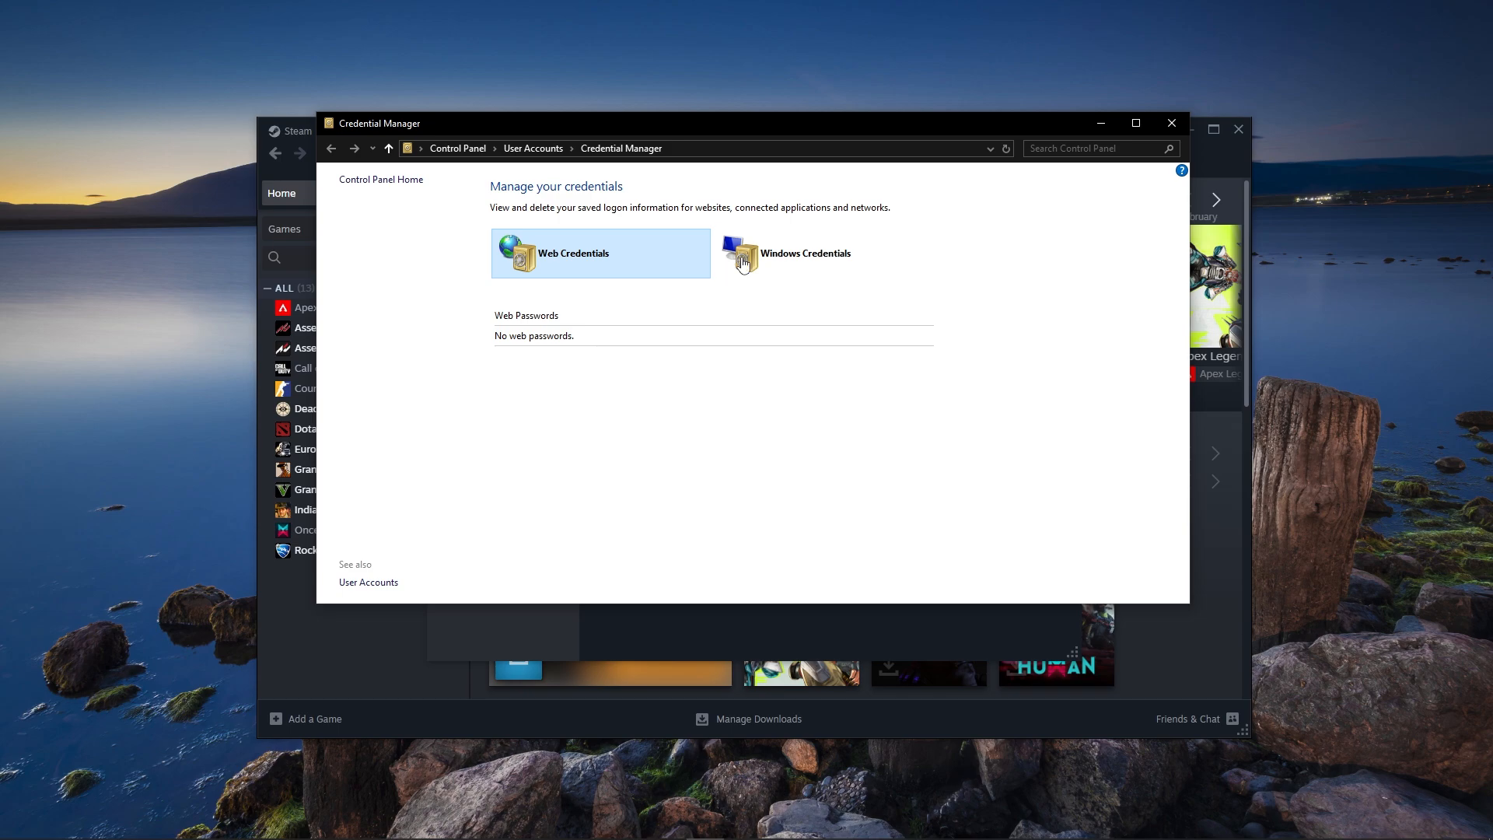
mouse_move(874, 255)
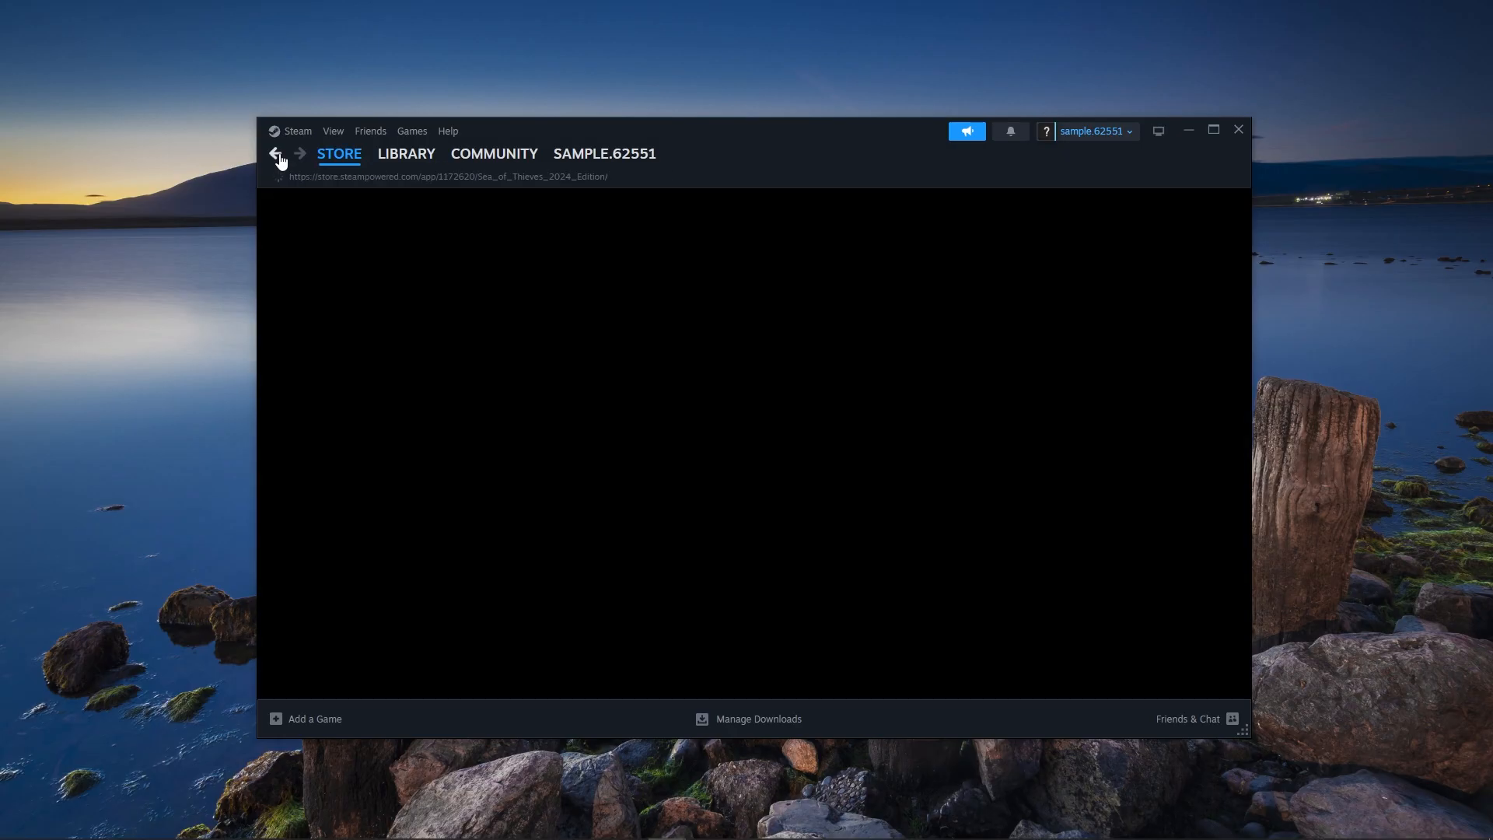
- Return to the Sea of Thieves store page and show Steam's Help menu support options
left_click(276, 154)
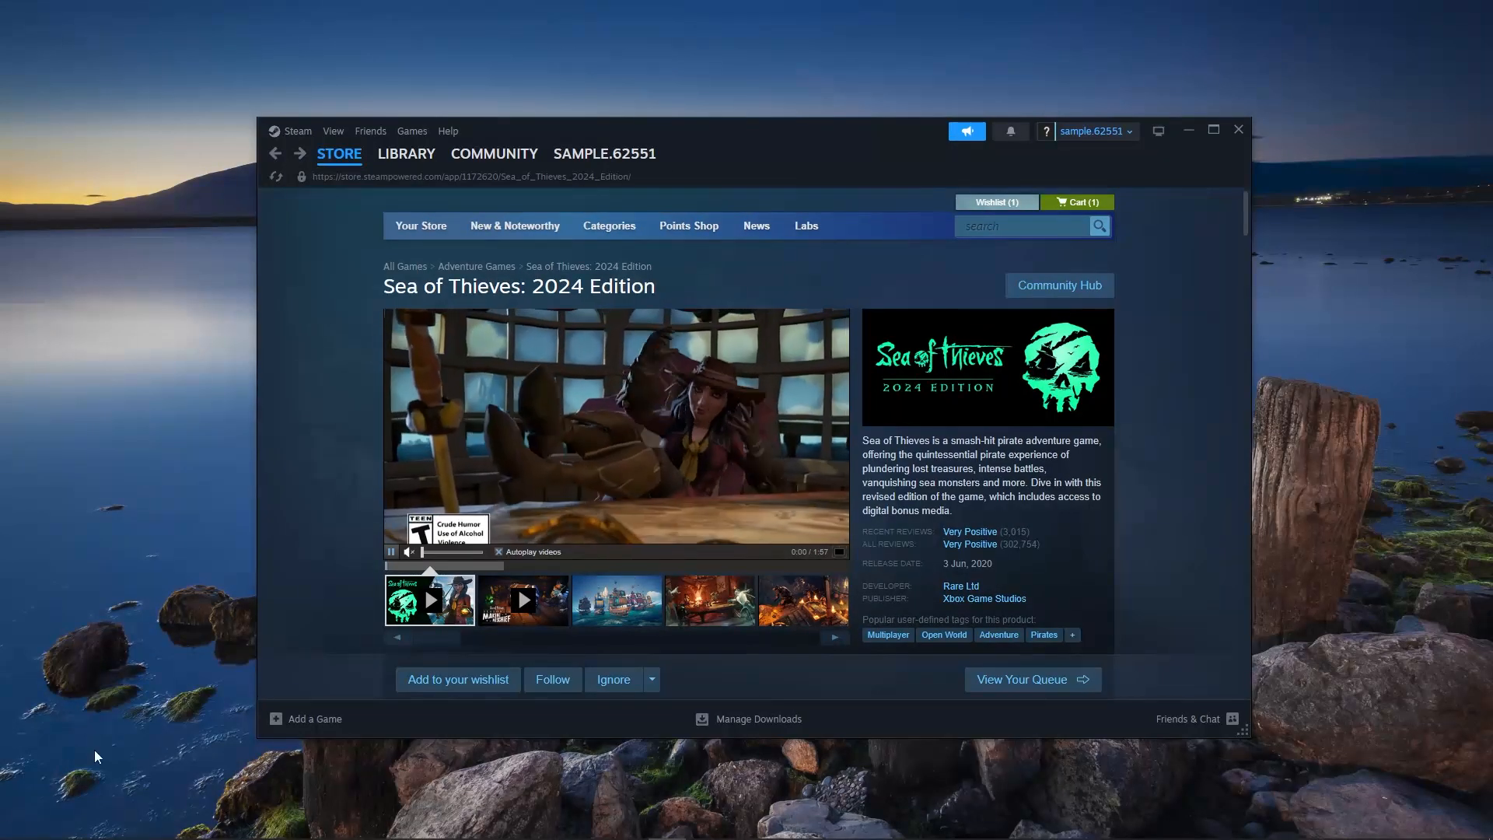
left_click(14, 822)
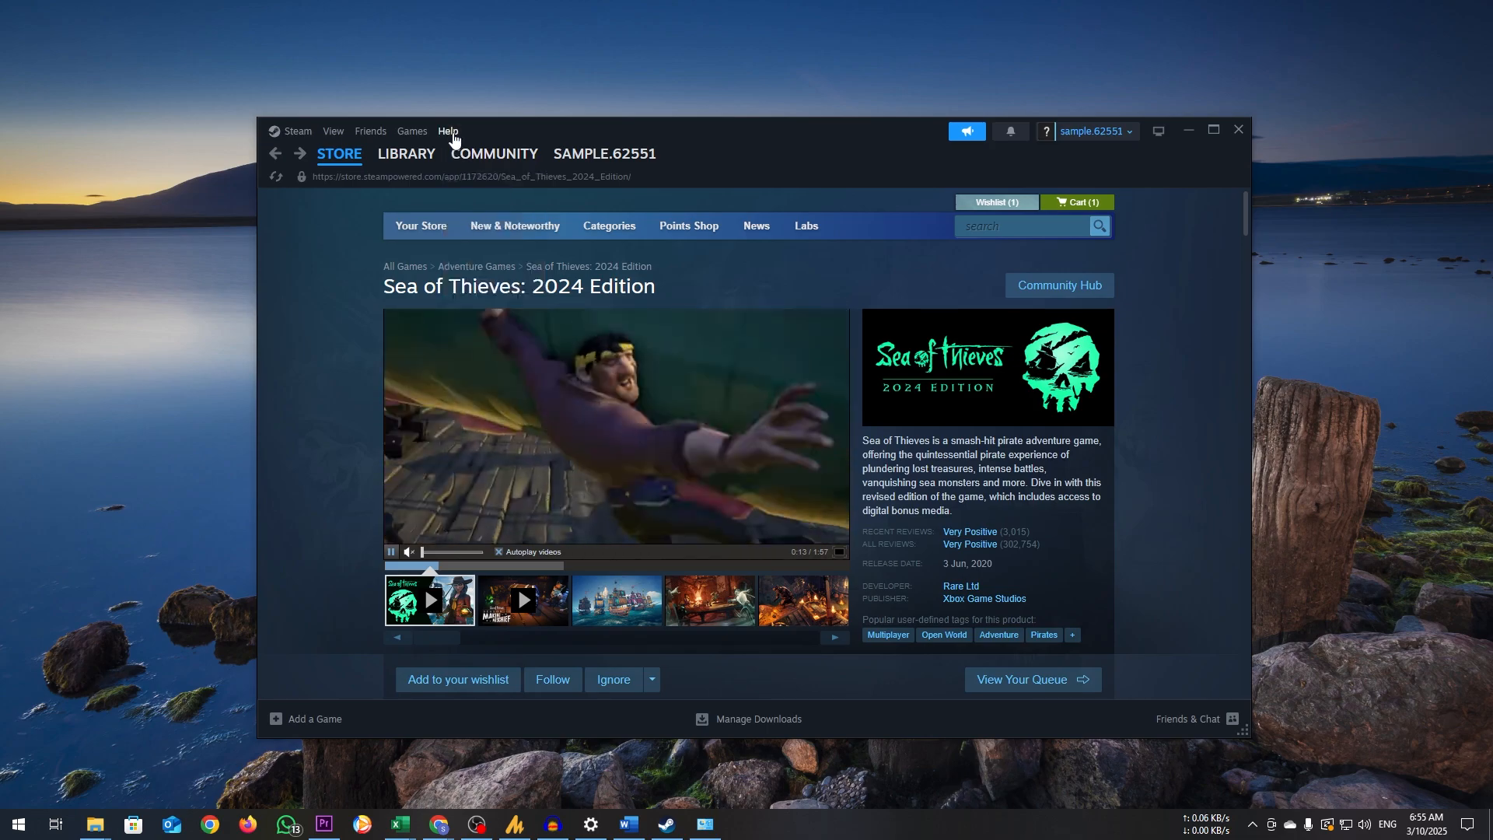
left_click(448, 131)
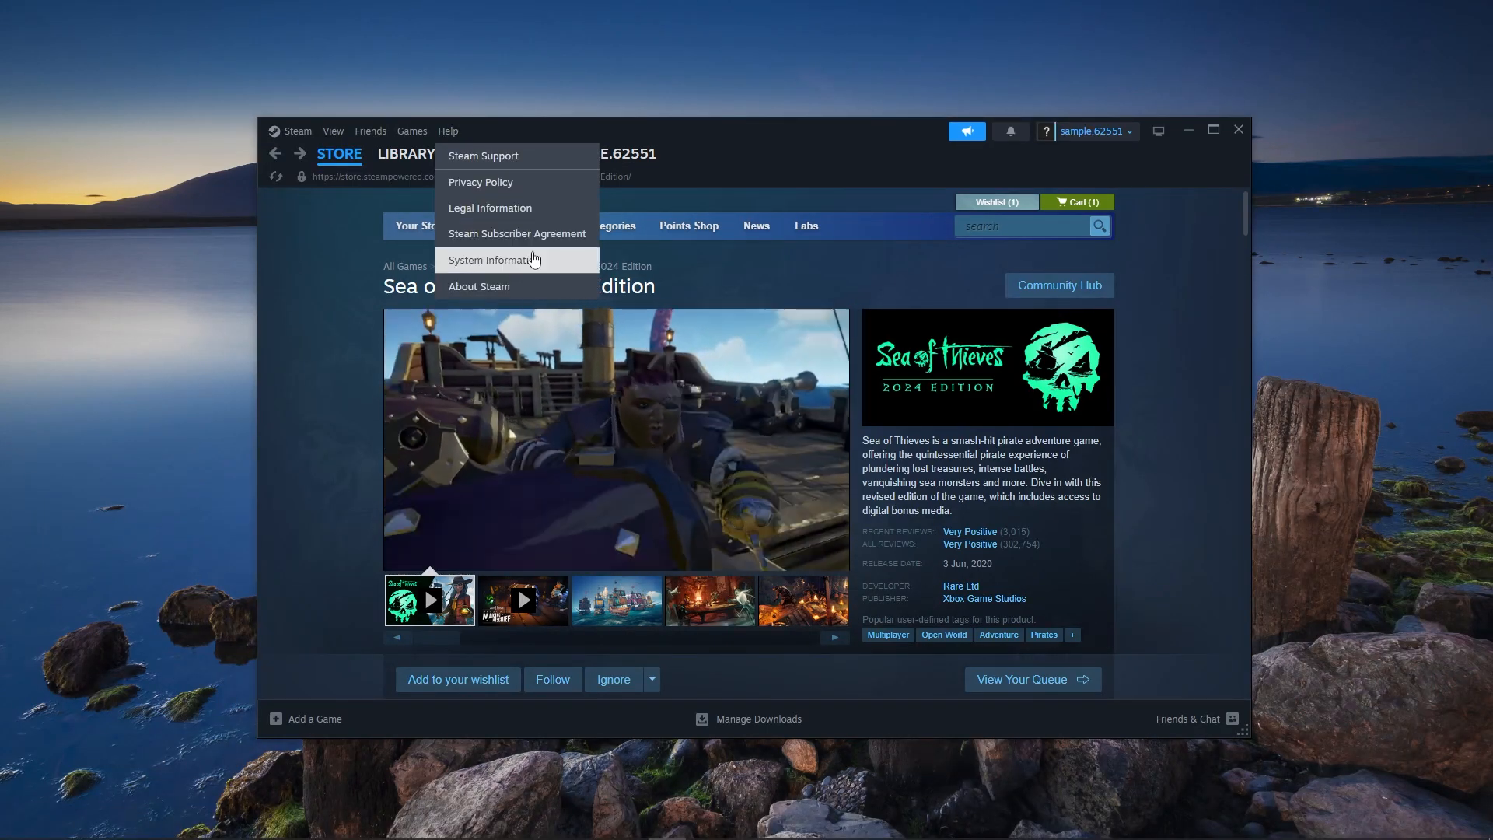